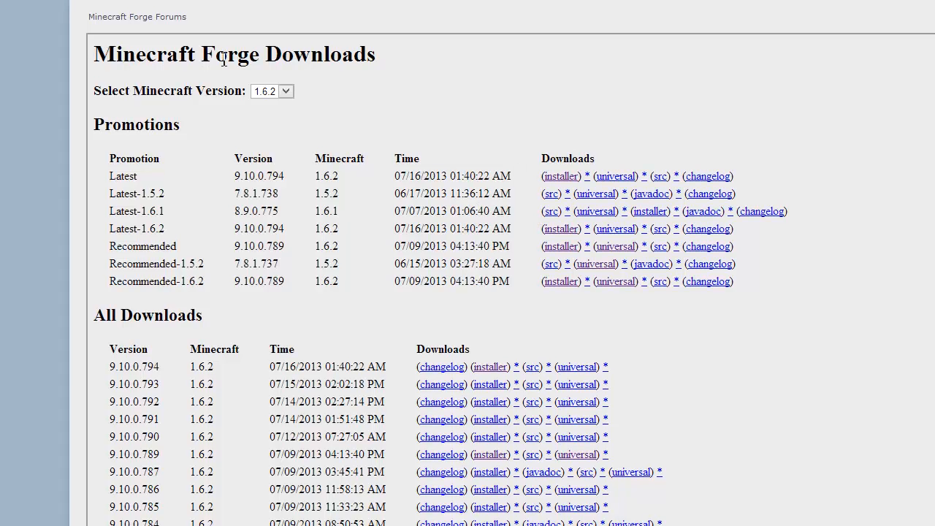
mouse_move(365, 208)
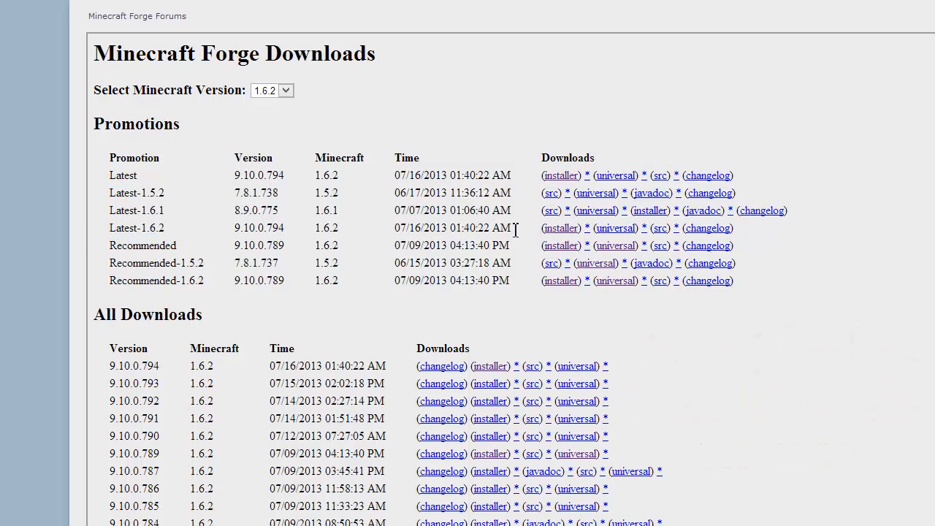
mouse_move(474, 234)
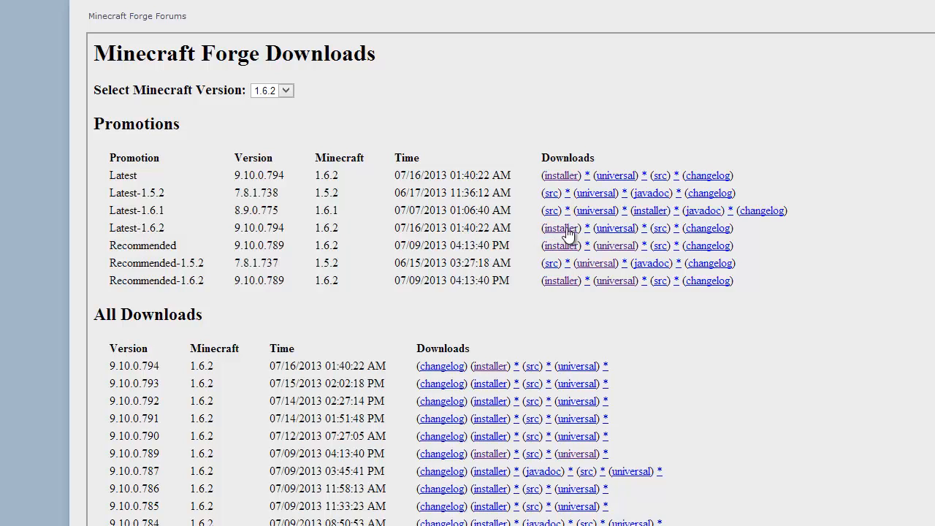
Start downloading the Forge 9.10.0.794 installer from the Latest-1.6.2 row's installer link.
left_click(561, 227)
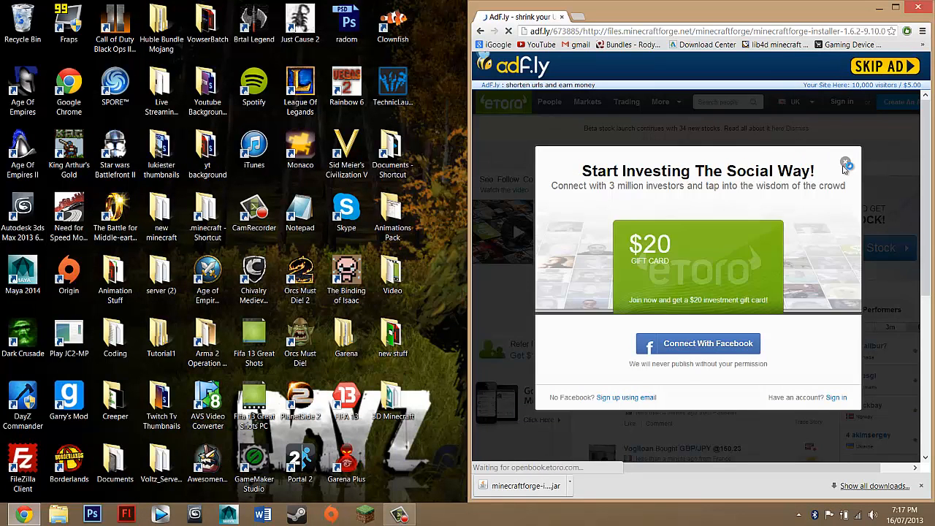
Dismiss the investing advert so the Forge installer jar downloads to the desktop.
left_click(847, 162)
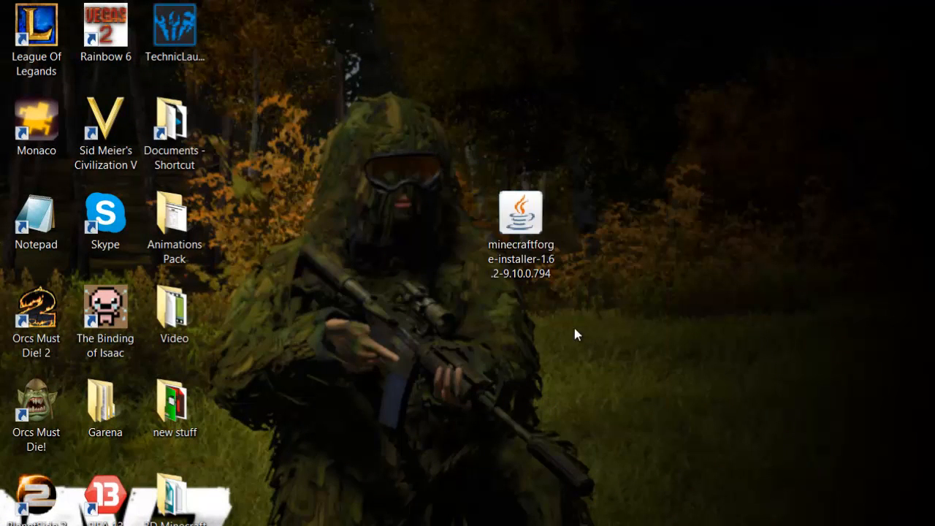
mouse_move(385, 280)
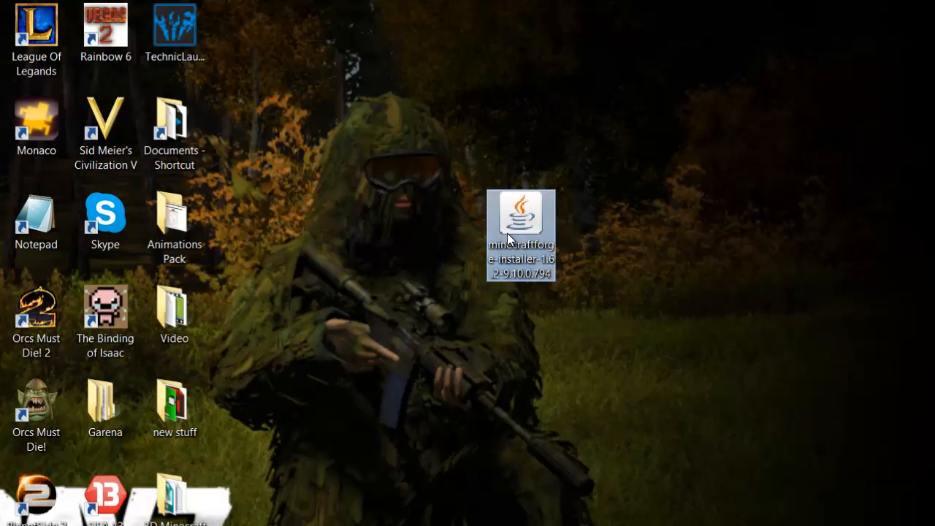
Run the Forge installer jar, install the client, and acknowledge the completion message.
double_click(521, 219)
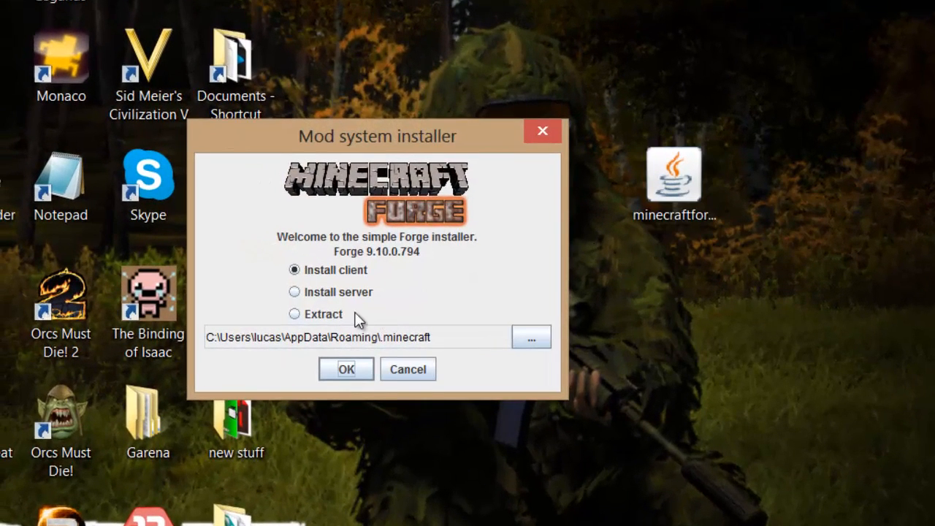
mouse_move(372, 277)
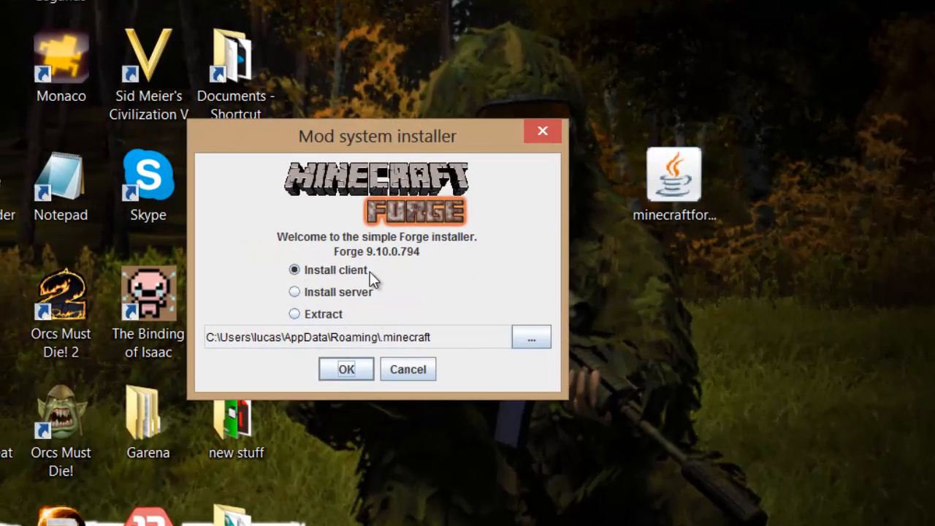
mouse_move(312, 292)
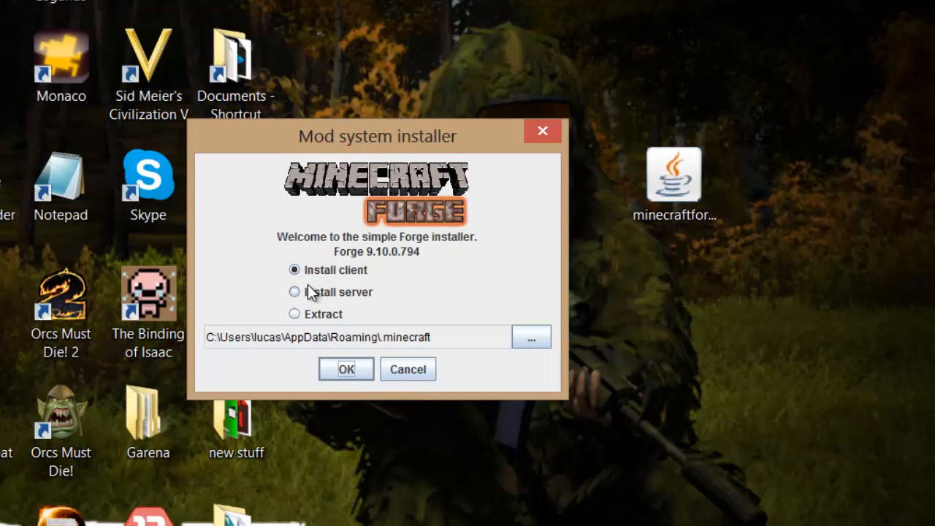
mouse_move(382, 292)
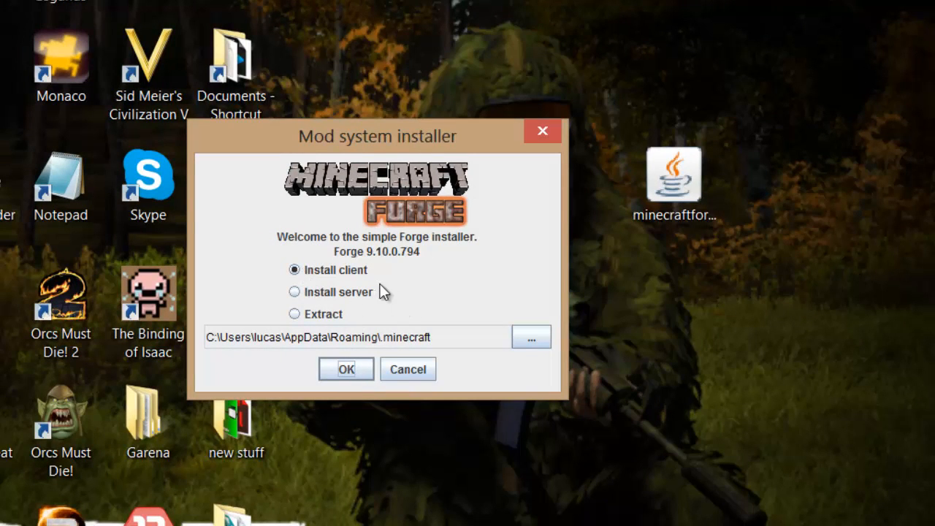
mouse_move(292, 263)
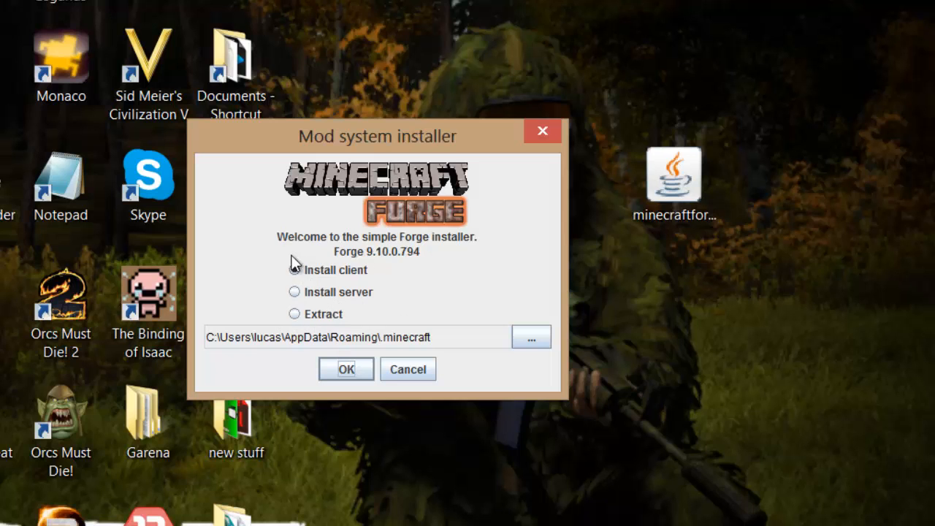
left_click(294, 269)
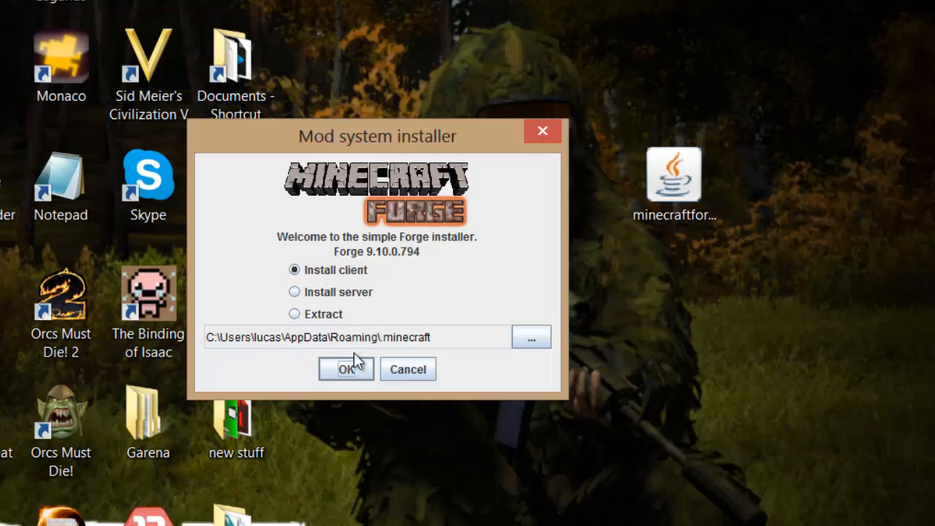
left_click(346, 369)
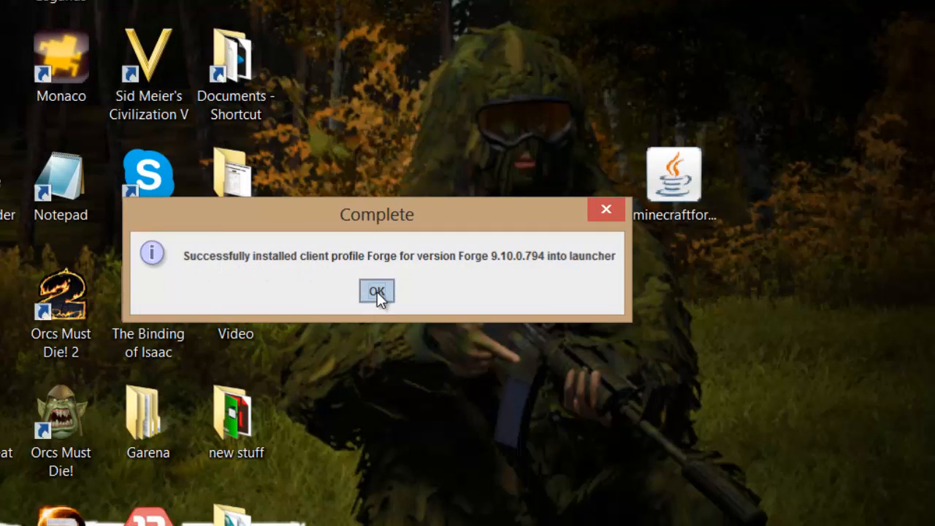
left_click(376, 290)
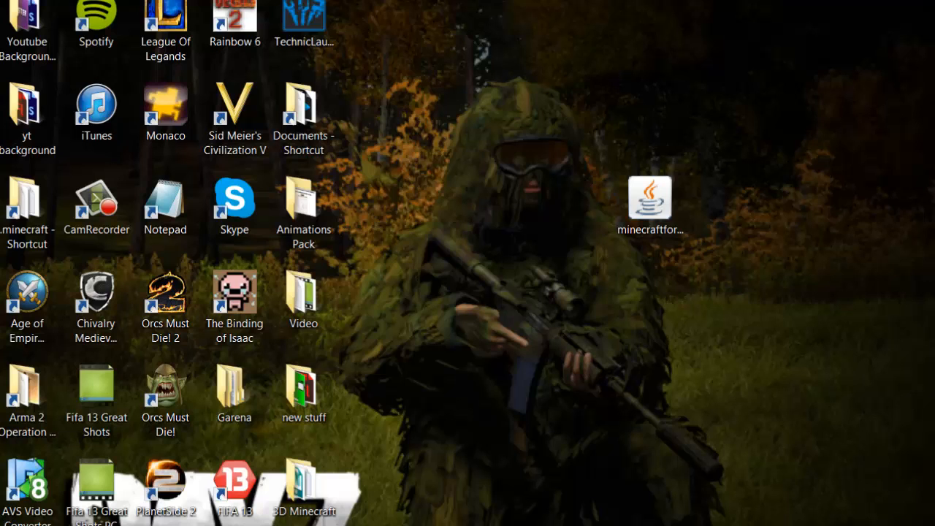
Start Minecraft Launcher, view the profile list containing Forge, and reposition the window.
double_click(648, 199)
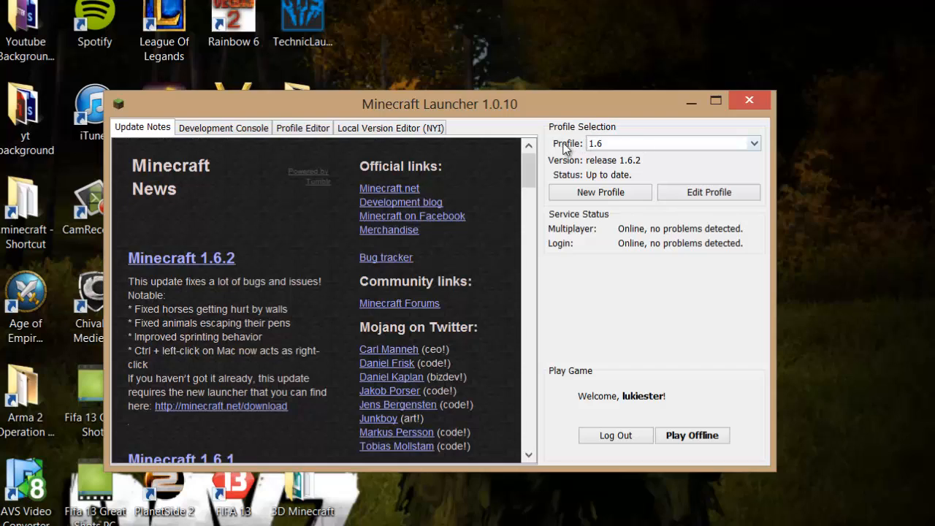
mouse_move(756, 149)
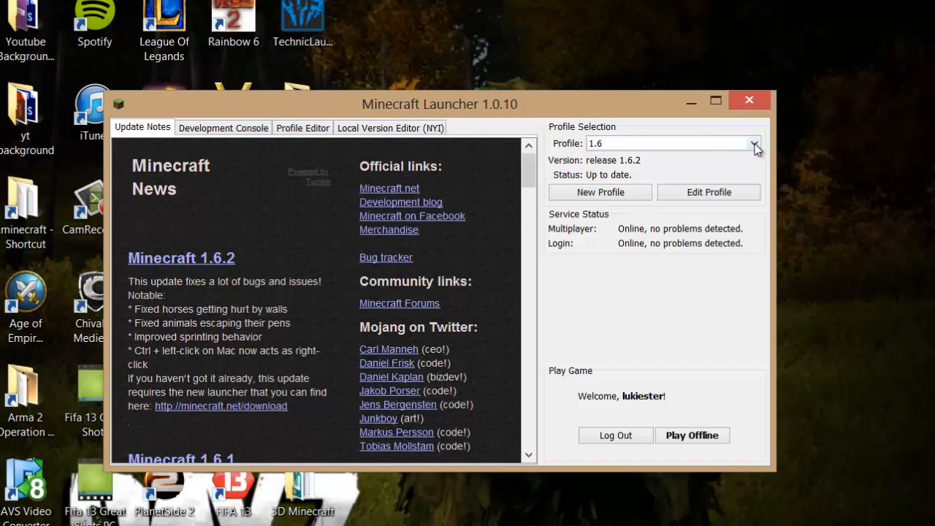
left_click(754, 143)
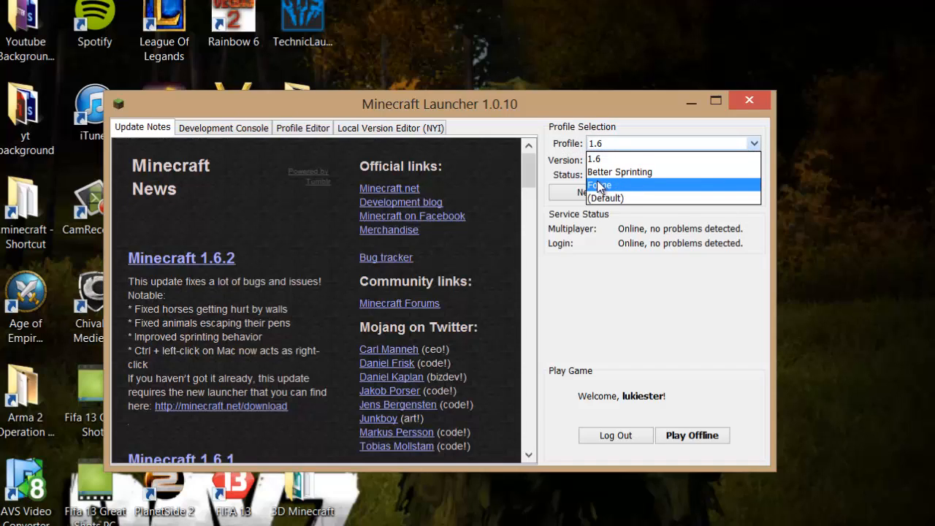
left_click(599, 185)
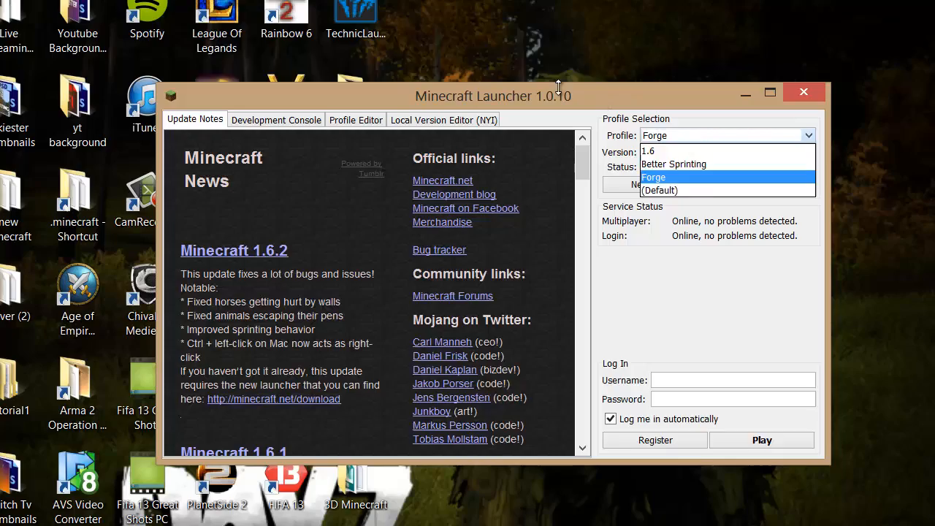
left_click(653, 177)
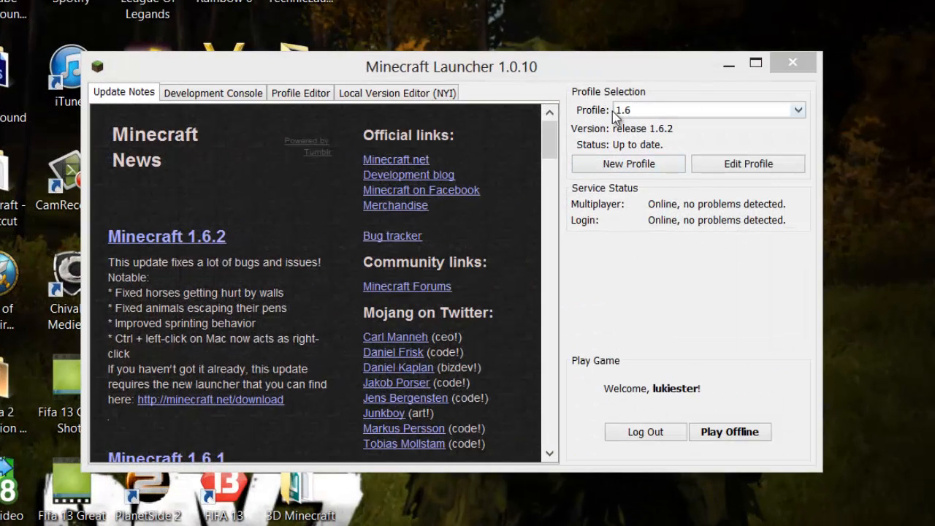
mouse_move(605, 118)
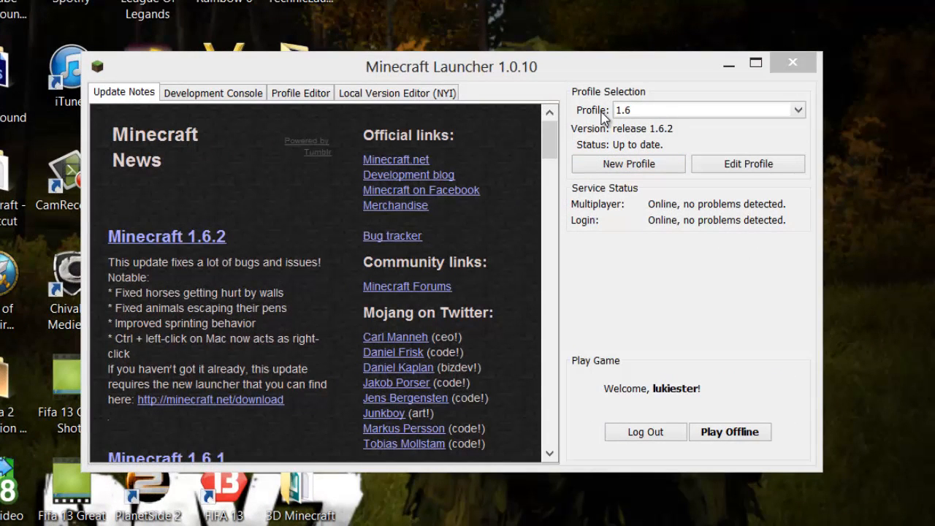
left_click_drag(451, 67, 486, 67)
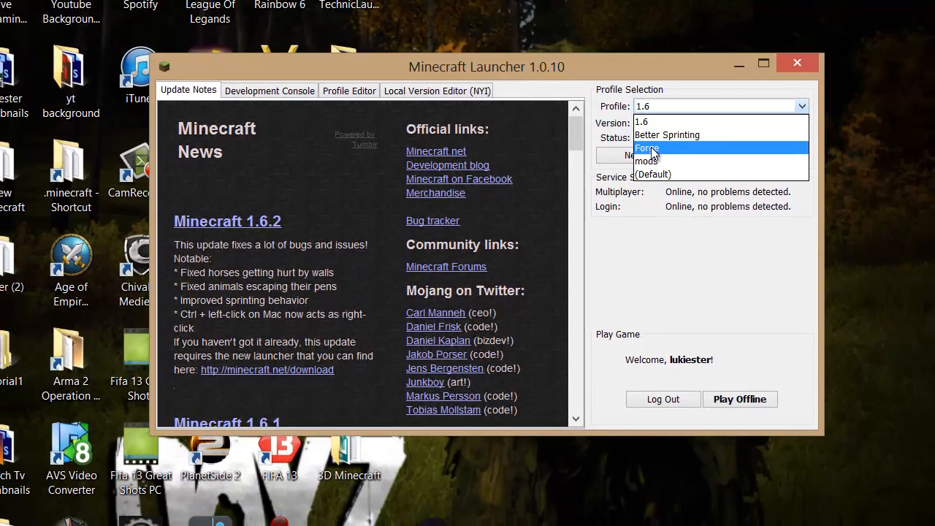
Choose the Forge profile and launch Minecraft 1.6.2 with Play.
left_click(647, 148)
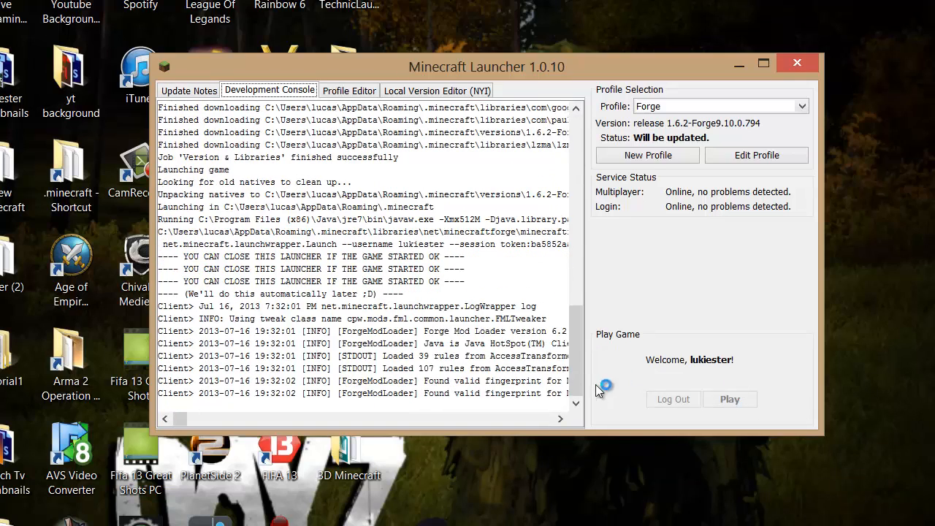
left_click(729, 399)
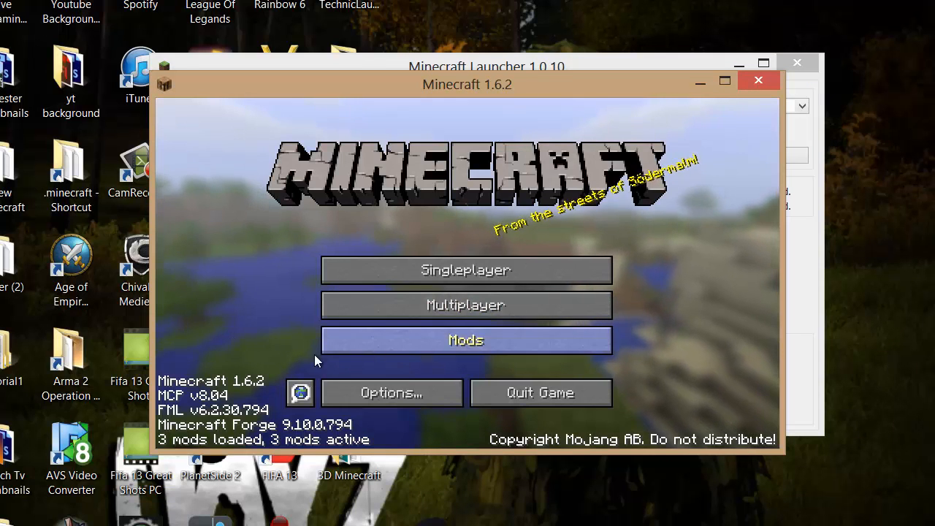
Review the Mod List showing Coder Pack, Forge Mod Loader and Forge, then quit.
left_click(465, 339)
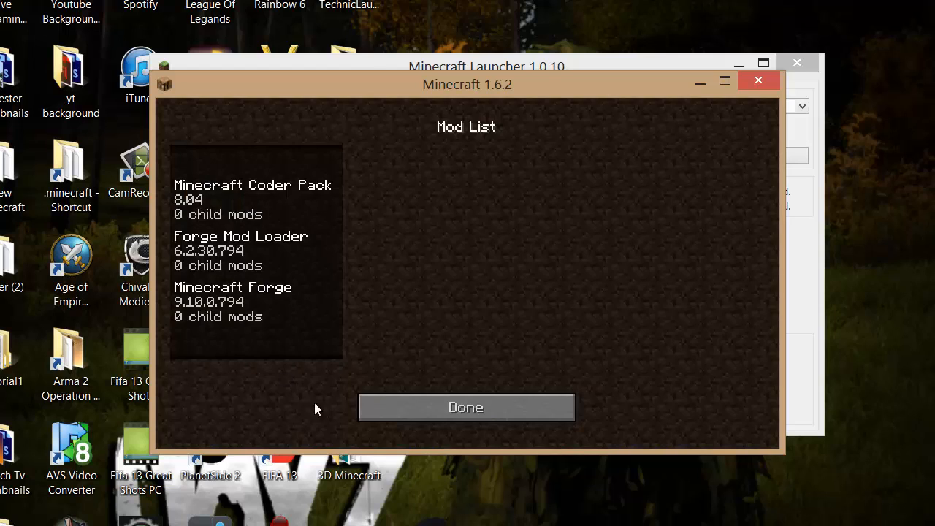
left_click(466, 407)
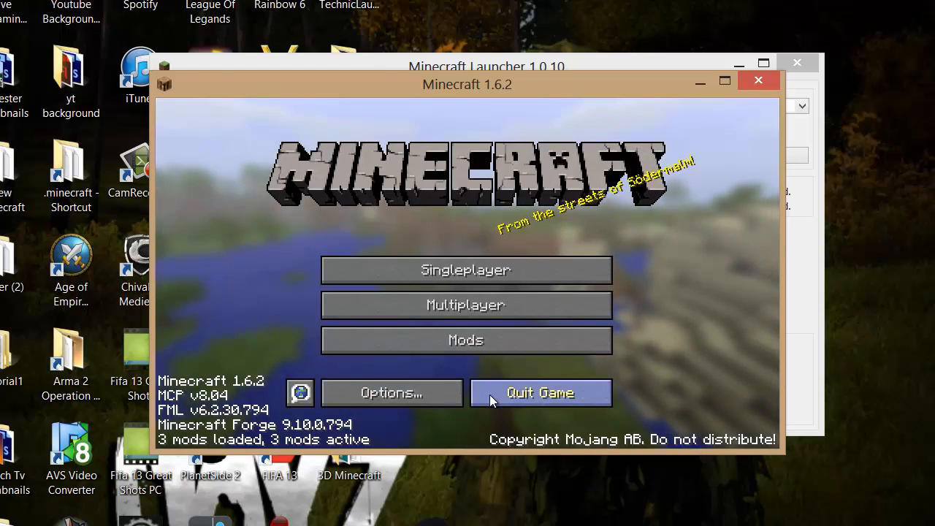
left_click(540, 393)
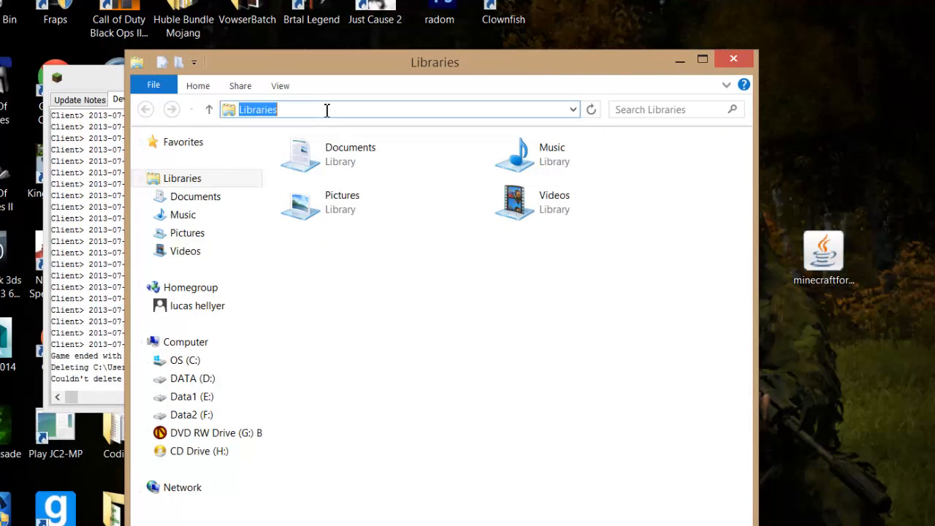
Navigate via %appdata% and .minecraft into the empty mods folder, then drag the desktop Forge file.
type("%a")
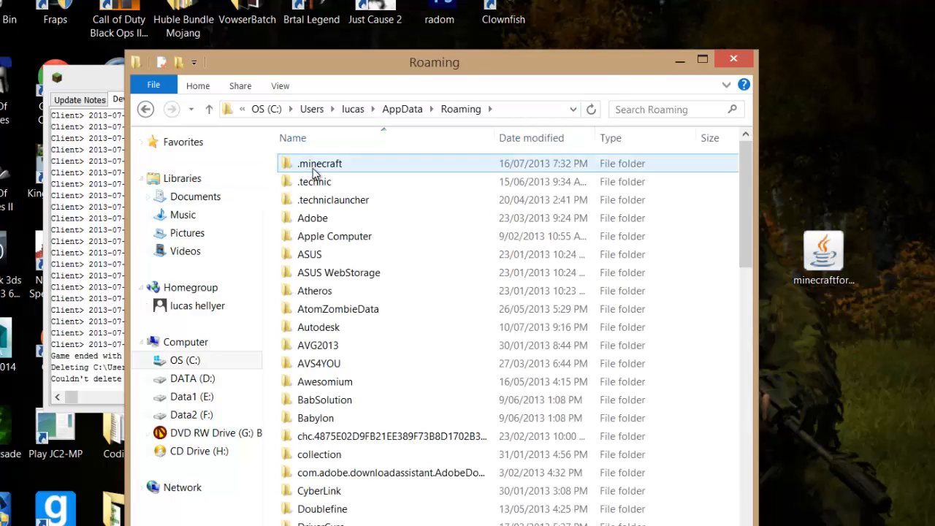
left_click(320, 163)
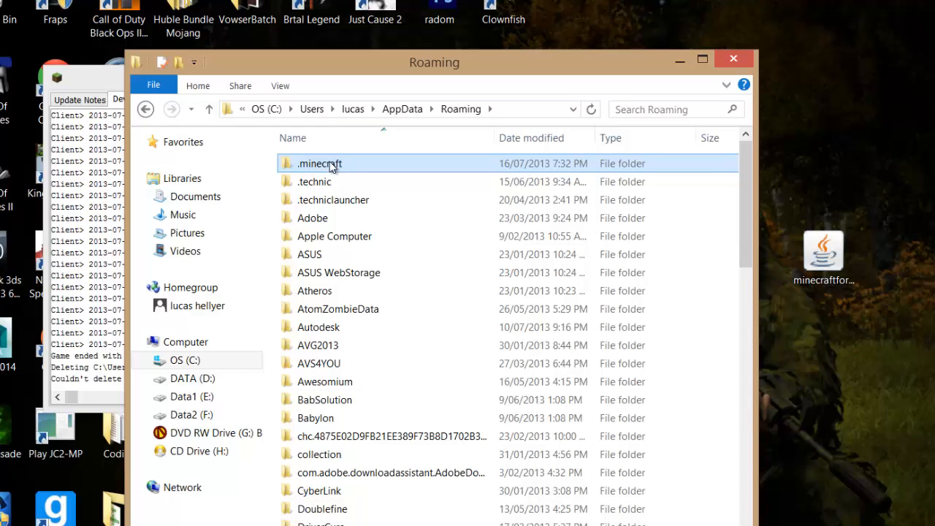
double_click(319, 163)
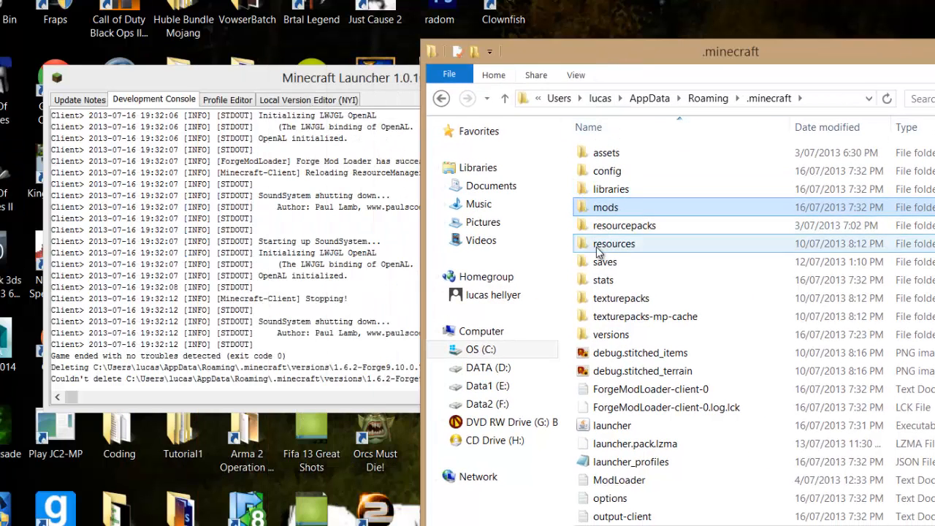
double_click(605, 206)
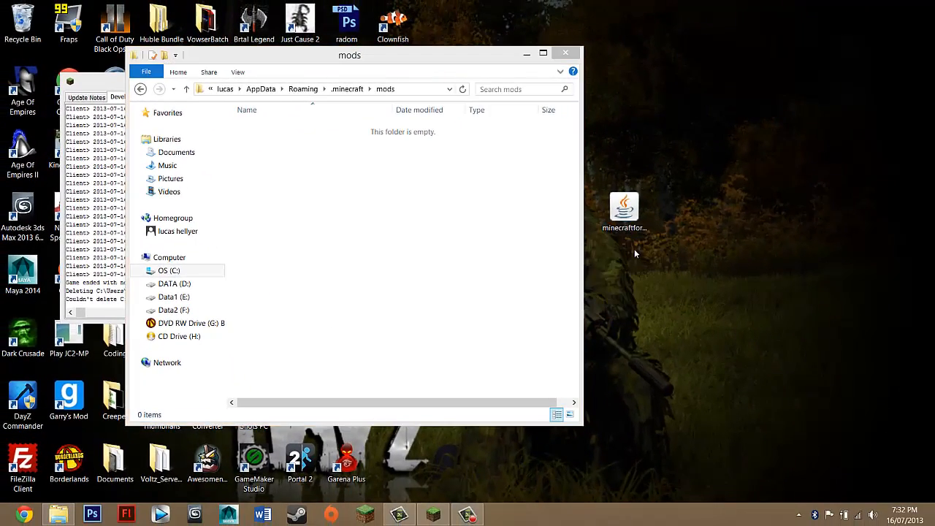
left_click(624, 208)
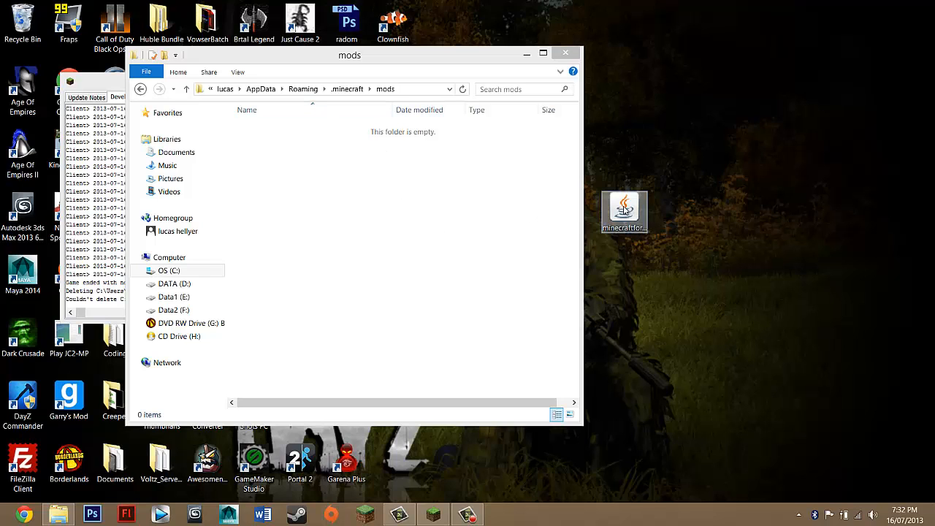
left_click_drag(624, 212, 403, 249)
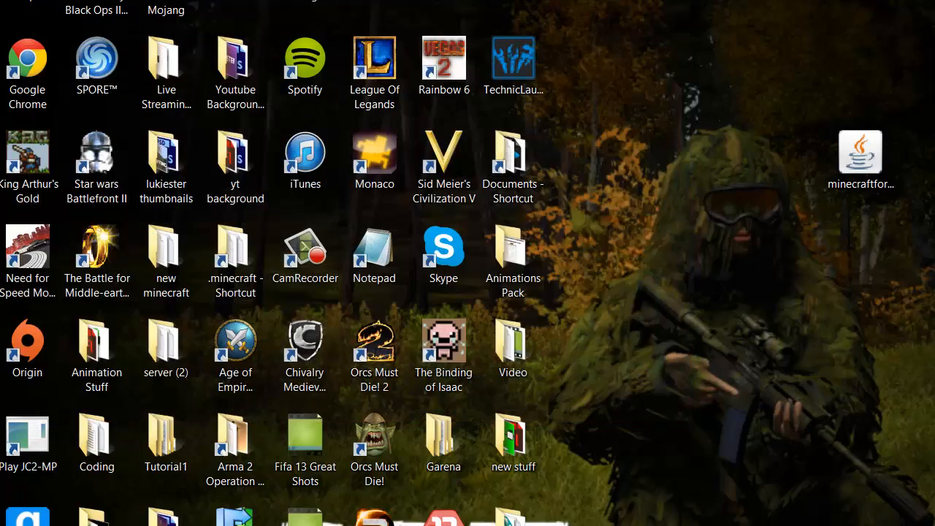
Reopen Minecraft Launcher from the desktop shortcut with Forge 1.6.2-Forge9.10.0.794 selected.
double_click(860, 153)
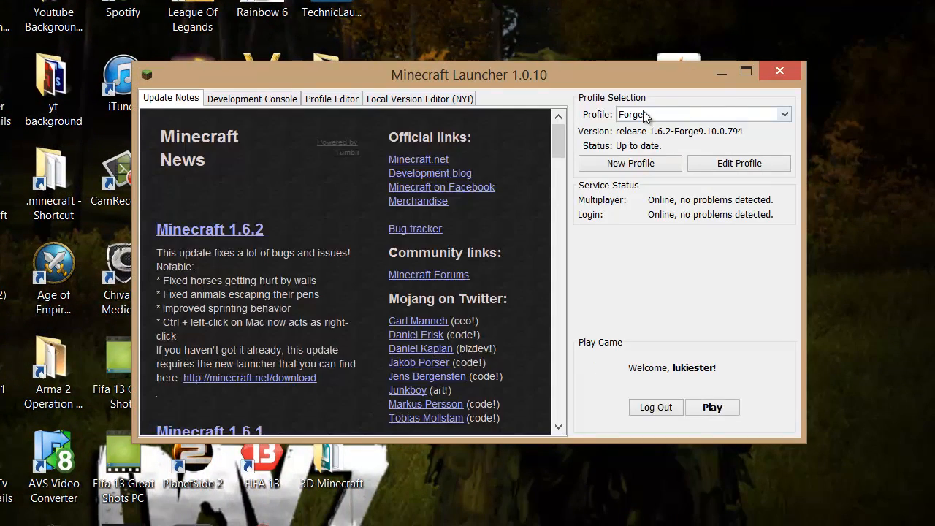
mouse_move(671, 101)
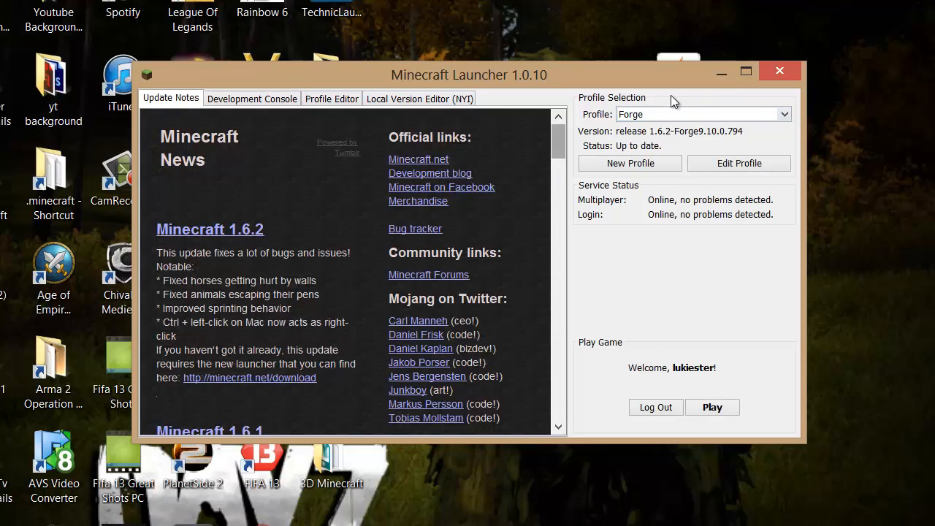
mouse_move(606, 177)
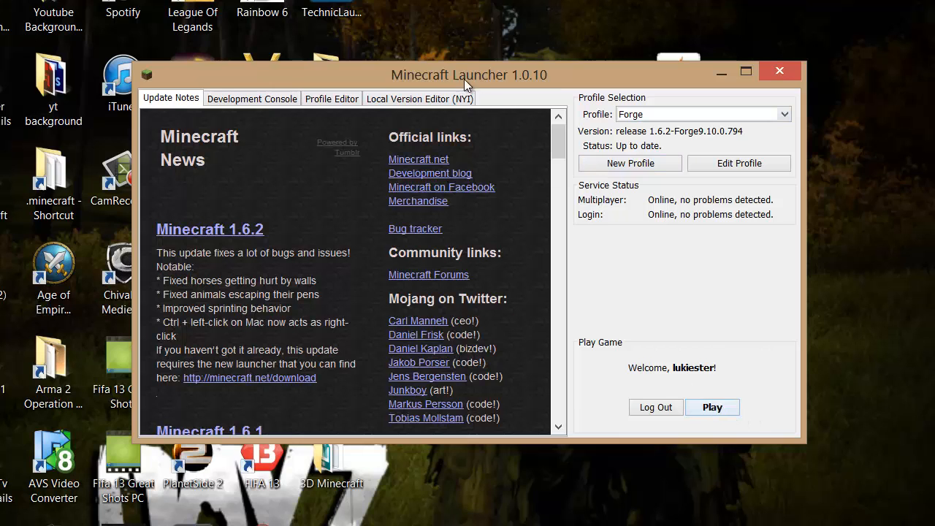
mouse_move(192, 58)
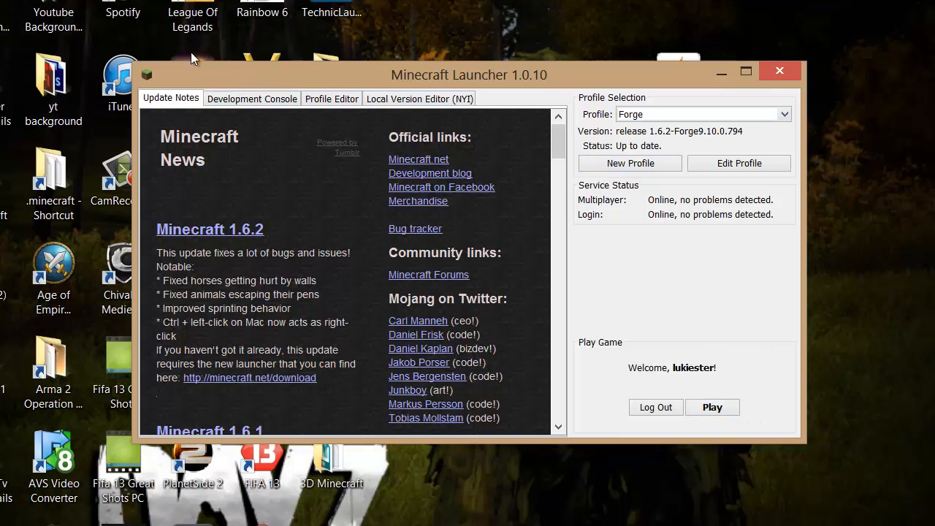